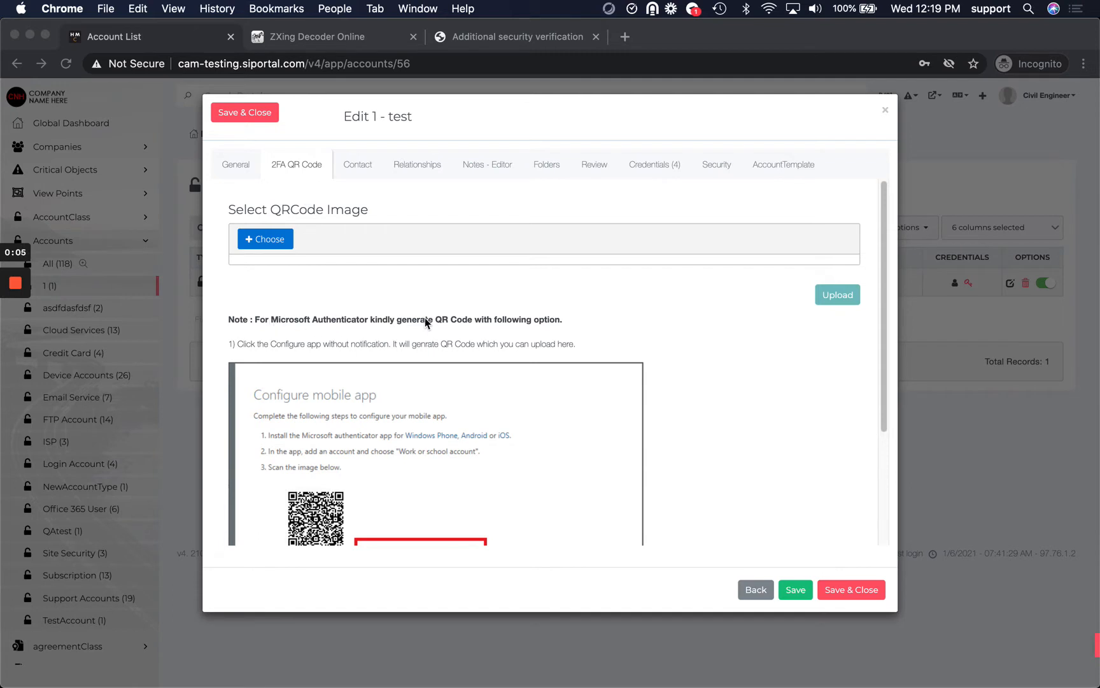
- Set the preferred verification option to 'Use verification code from app or token'
left_click(517, 37)
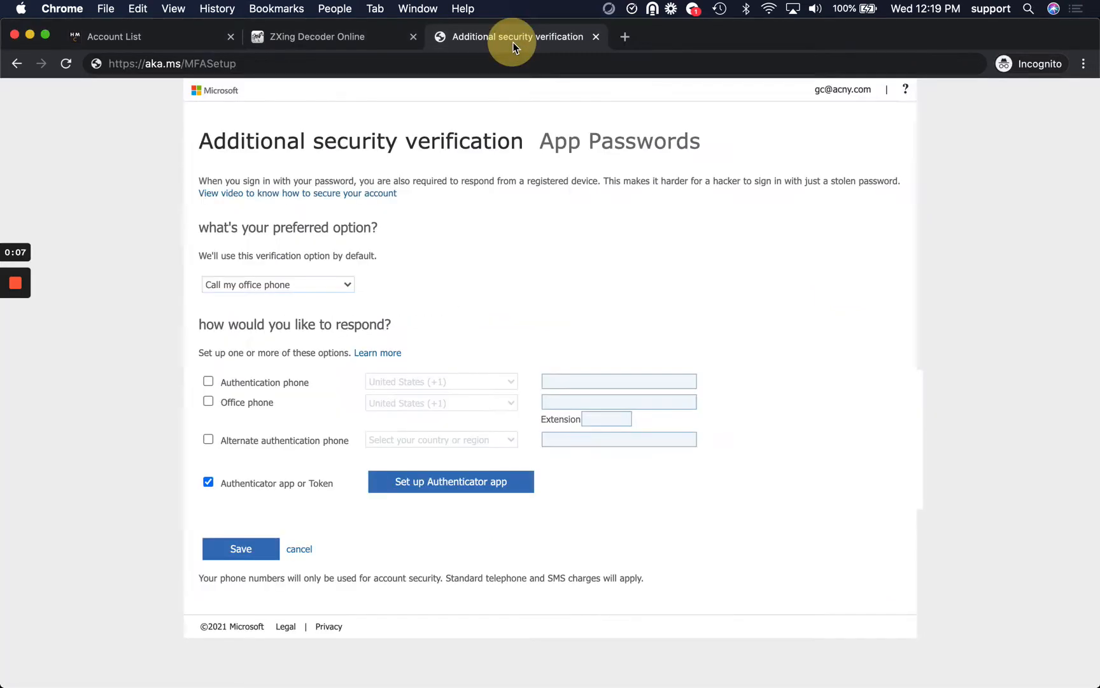
left_click(172, 63)
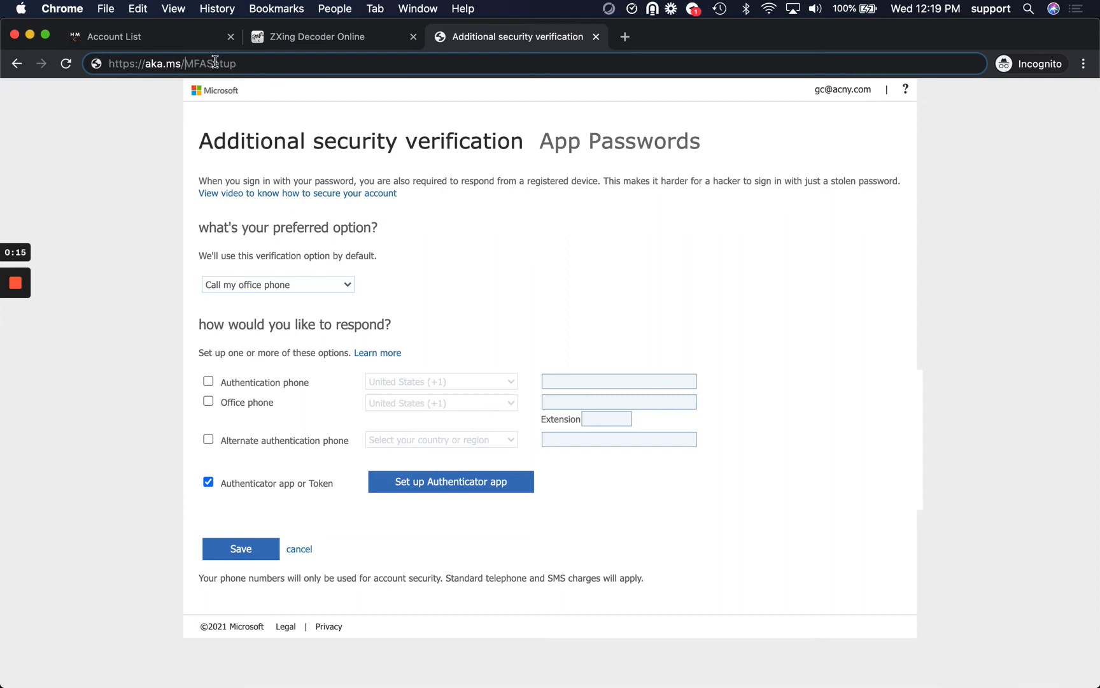
double_click(190, 64)
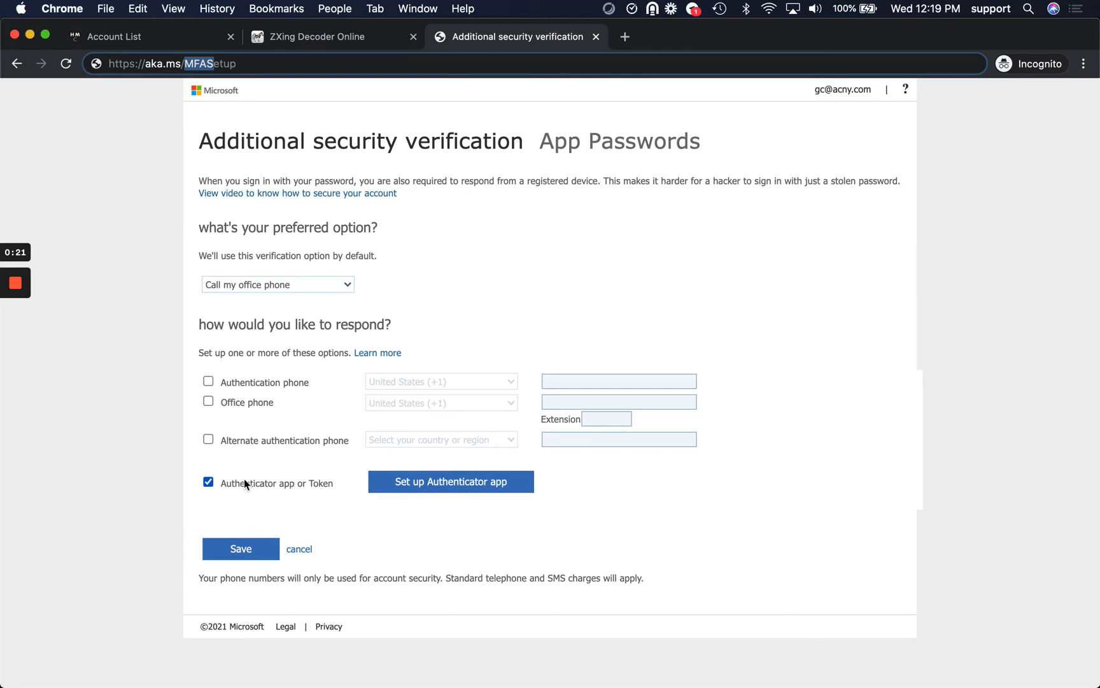
left_click(276, 284)
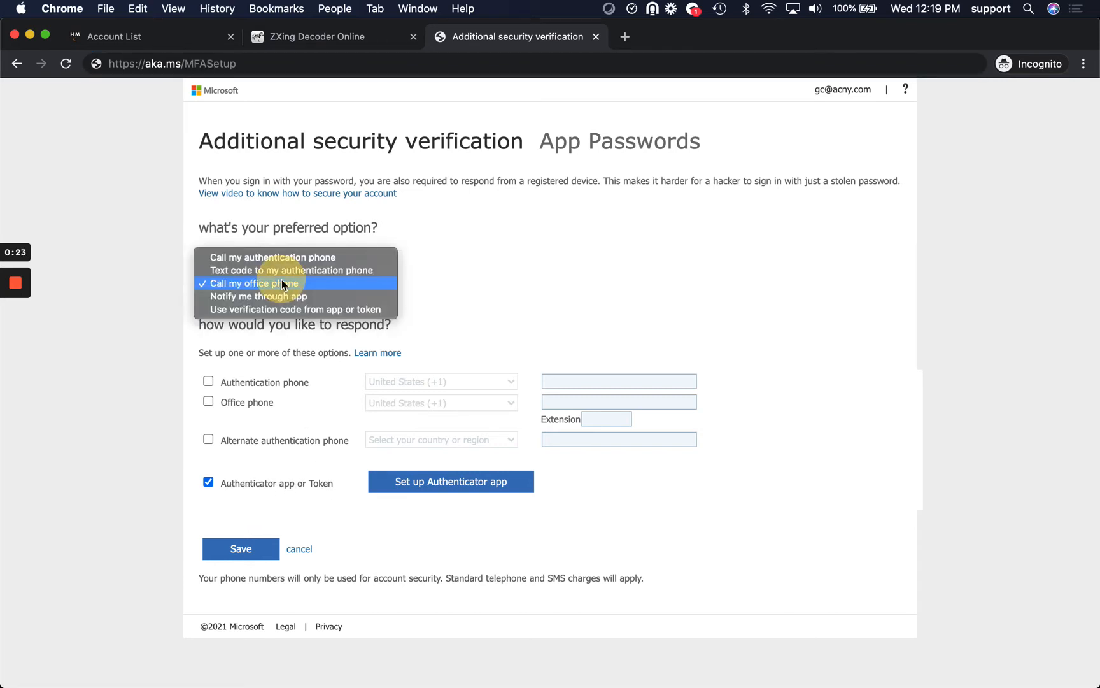
mouse_move(296, 308)
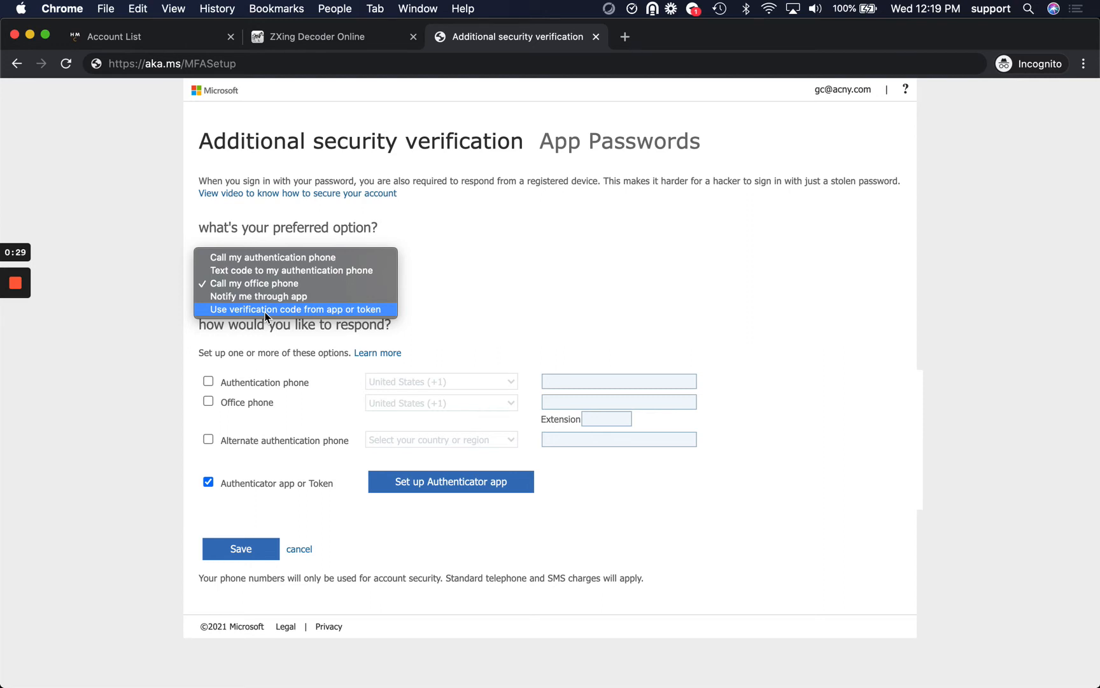
left_click(296, 309)
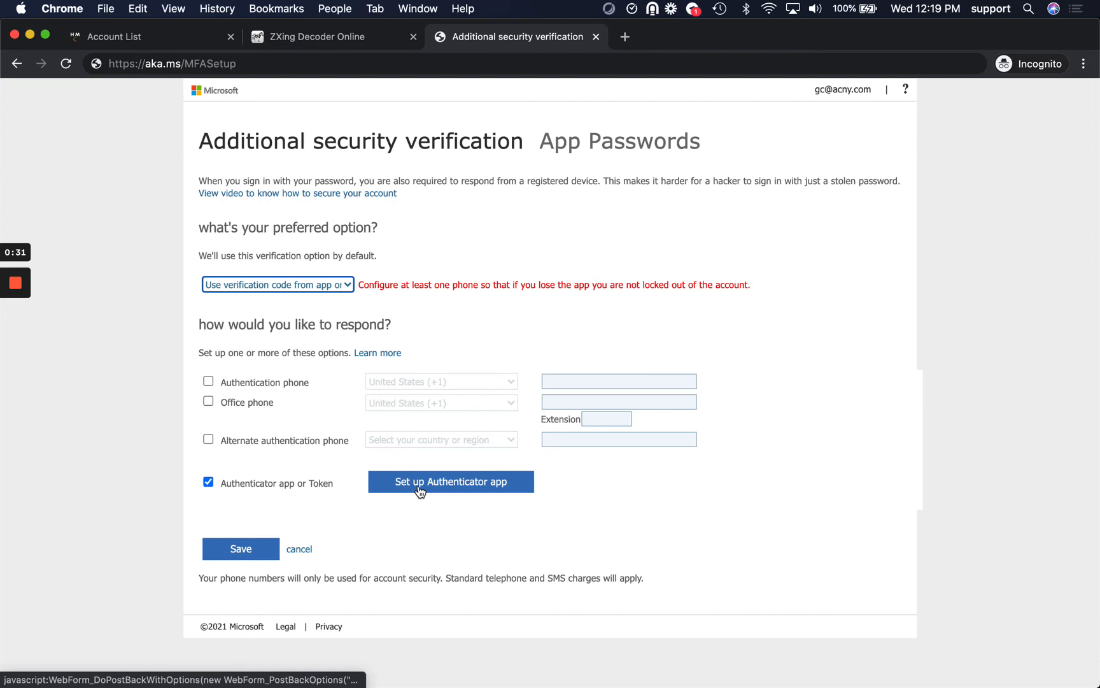
- Set up the Authenticator app without notifications and save its QR code image to downloads
left_click(450, 481)
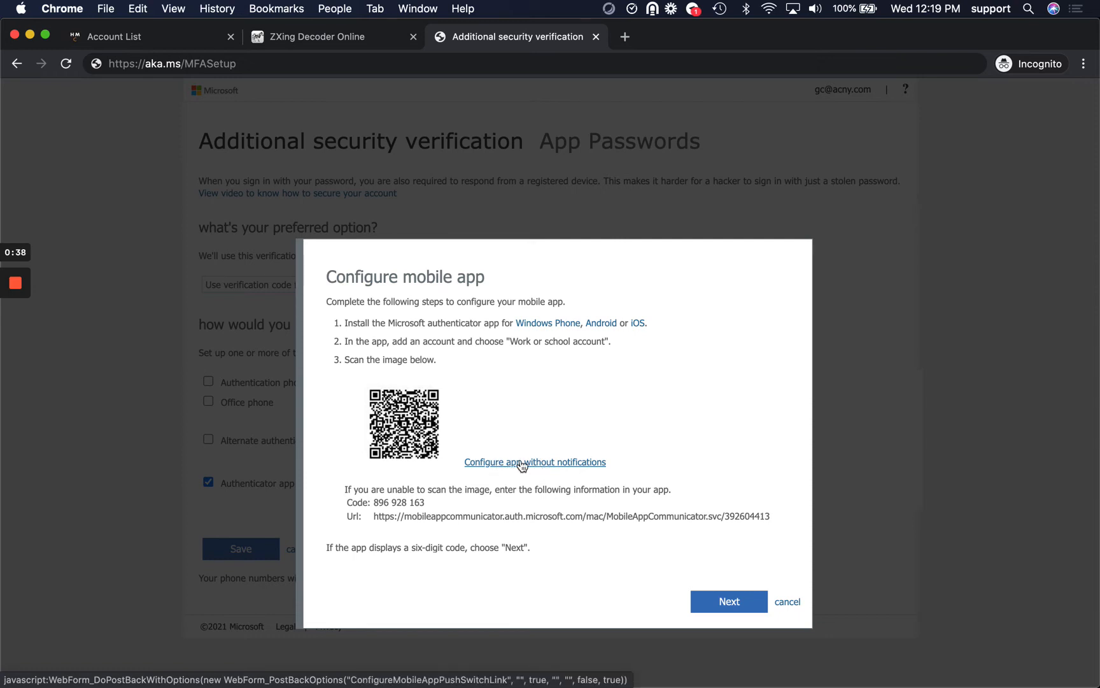
mouse_move(530, 468)
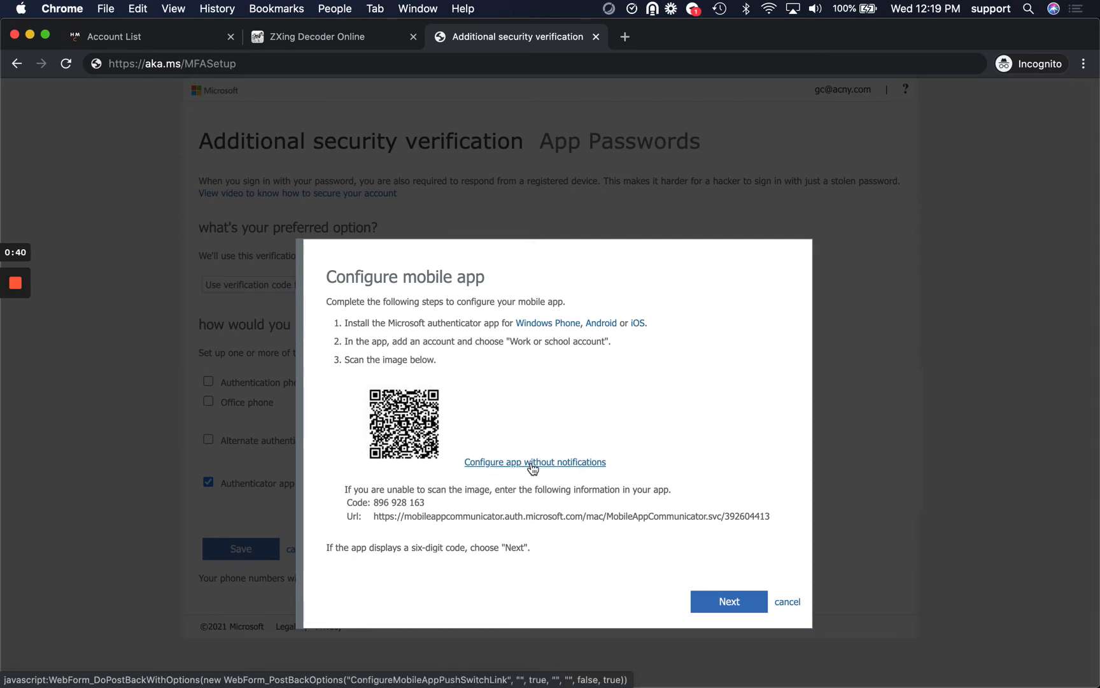
left_click(533, 462)
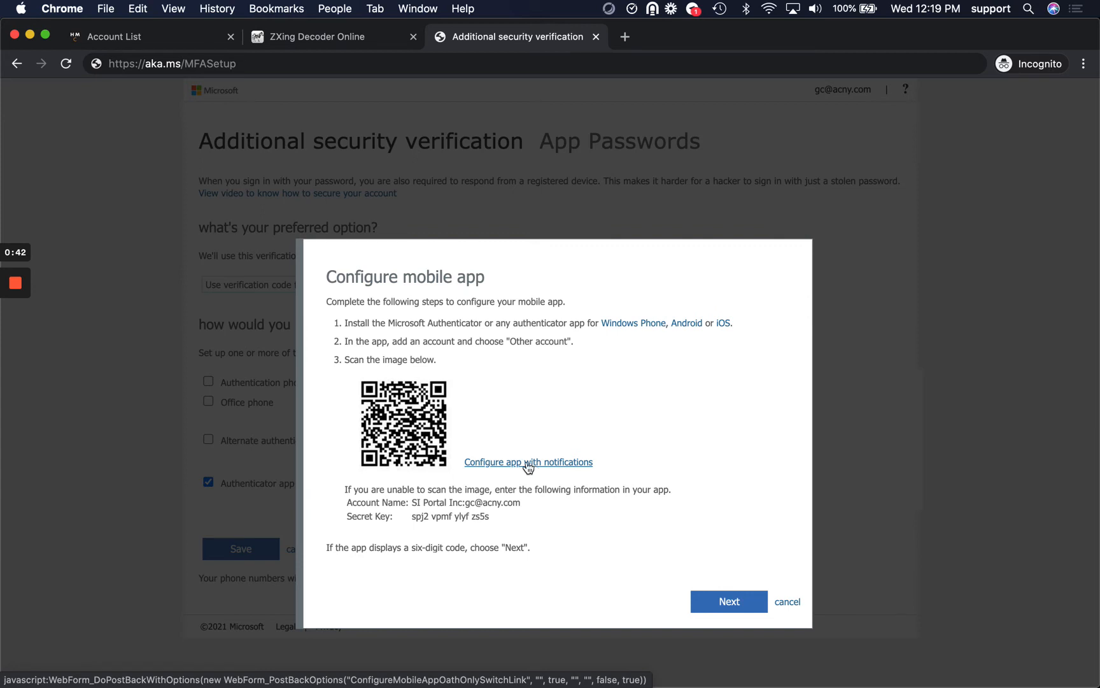
right_click(404, 423)
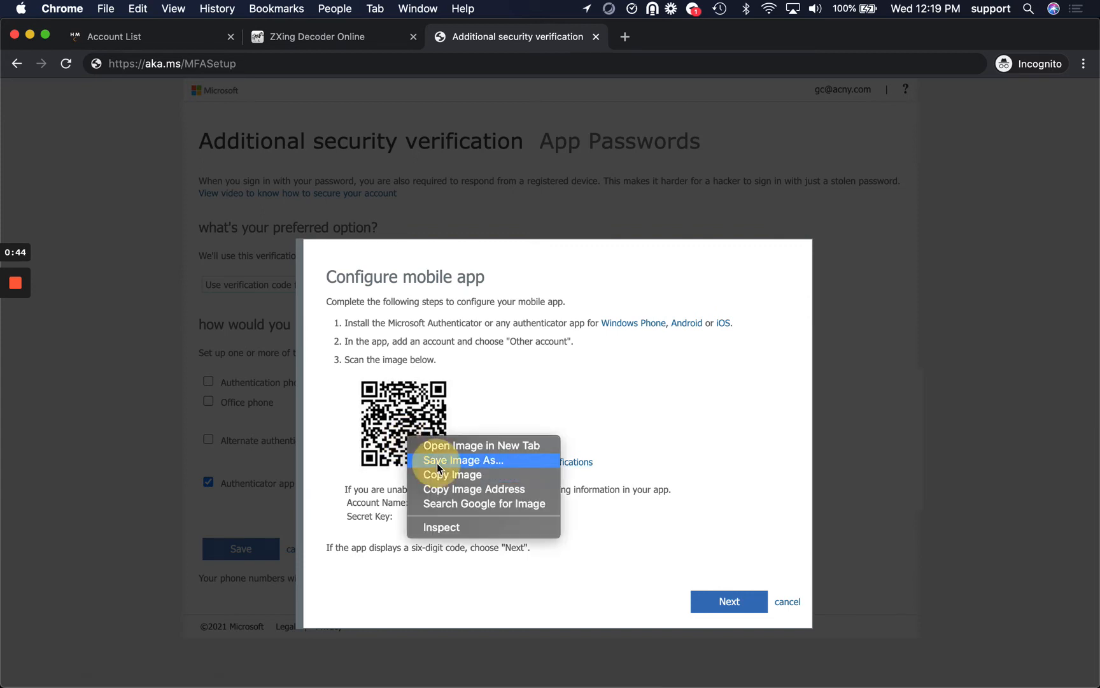
left_click(462, 460)
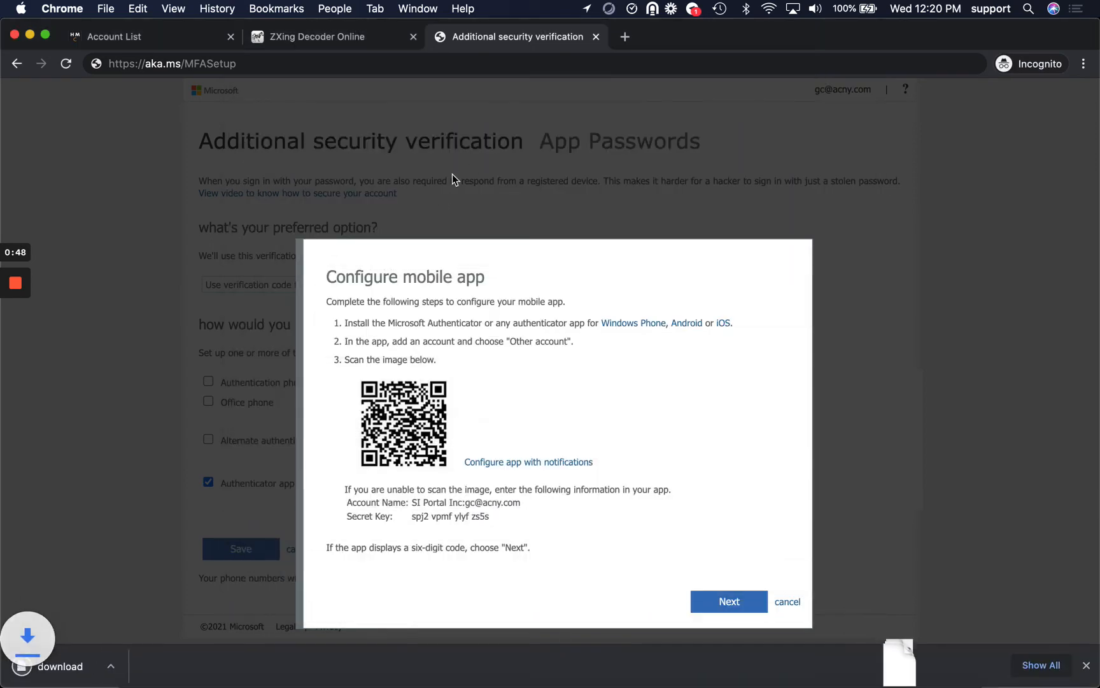
- Upload 'download (1)' as the 2FA QR code for account '1 - test' and save the account
left_click(149, 37)
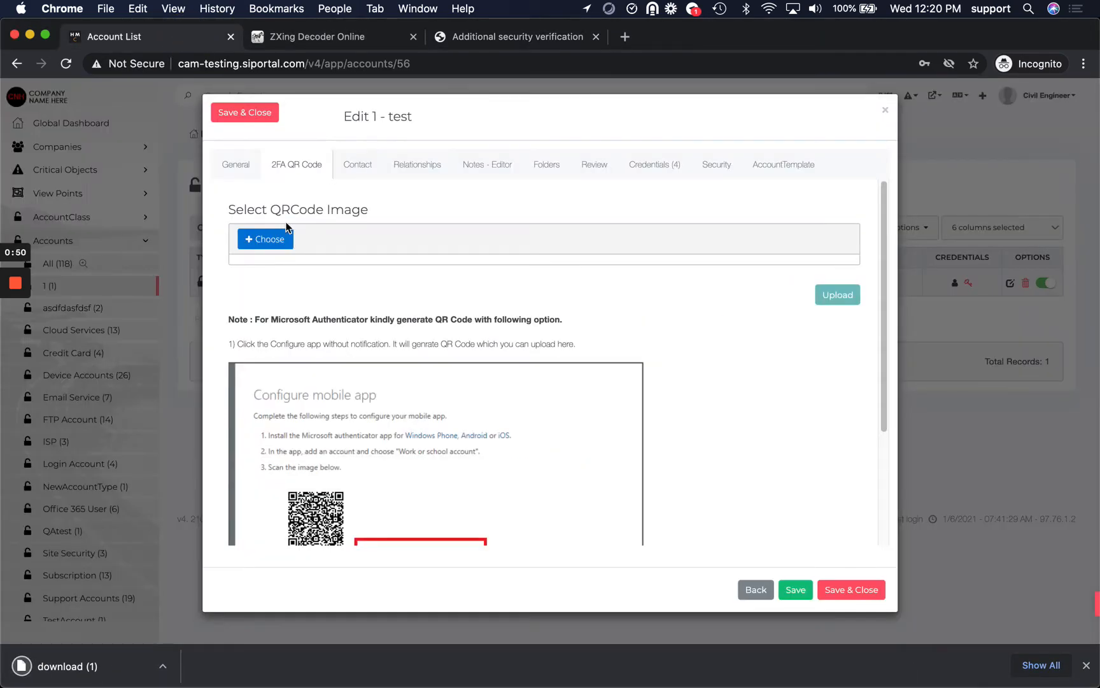
left_click(265, 238)
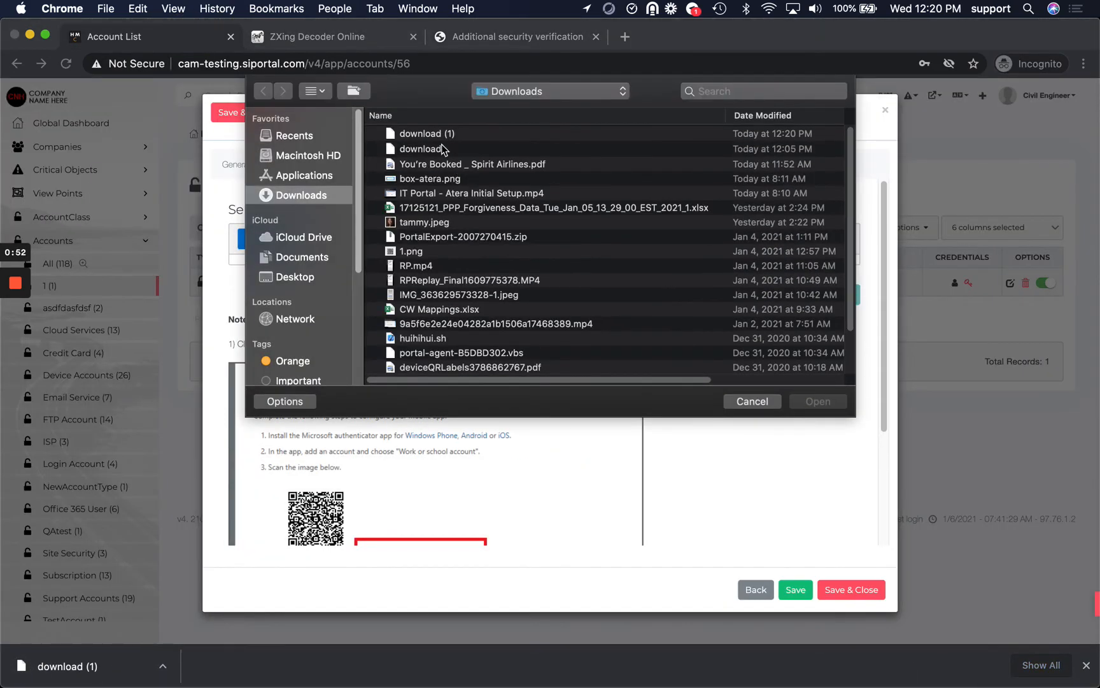
left_click(816, 401)
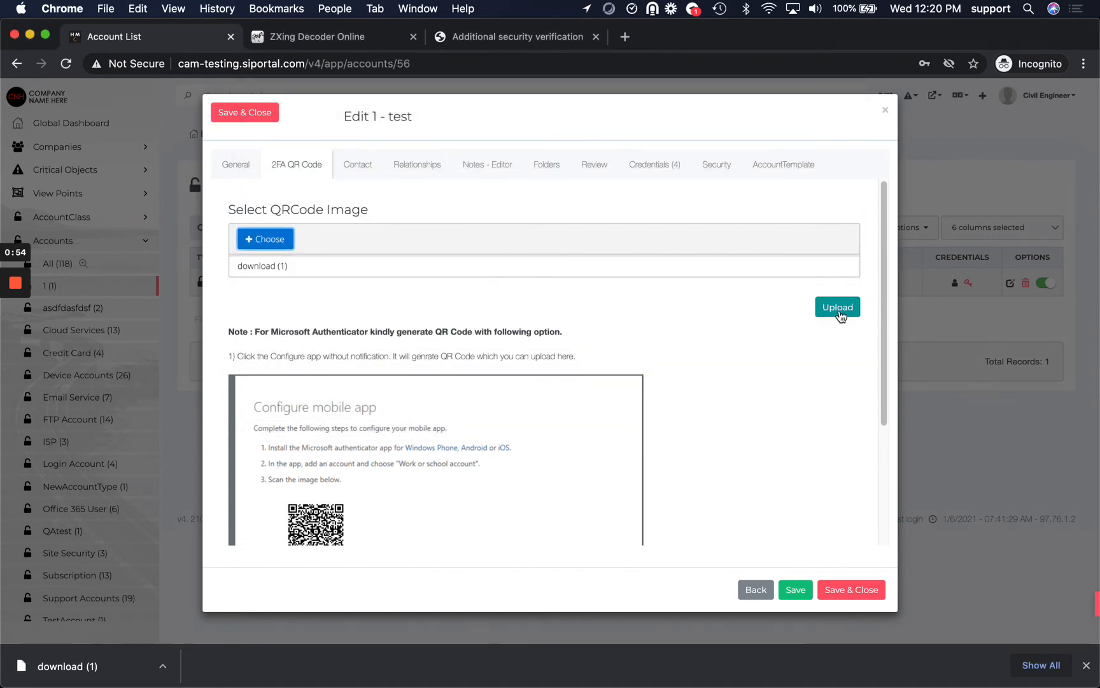
left_click(836, 307)
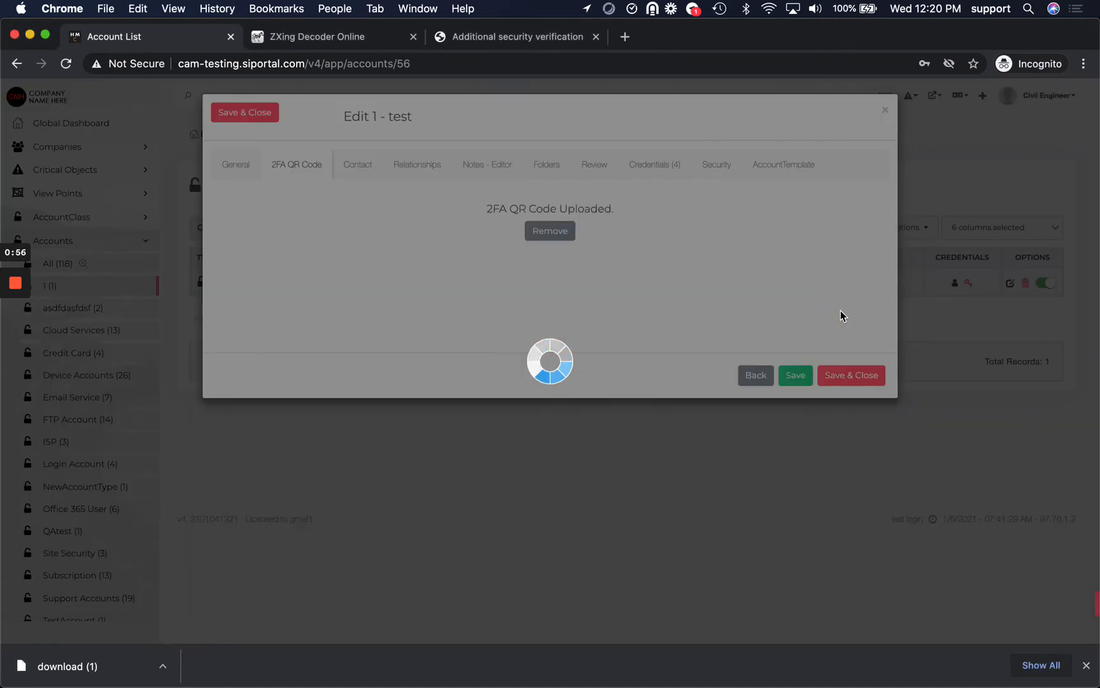
left_click(851, 374)
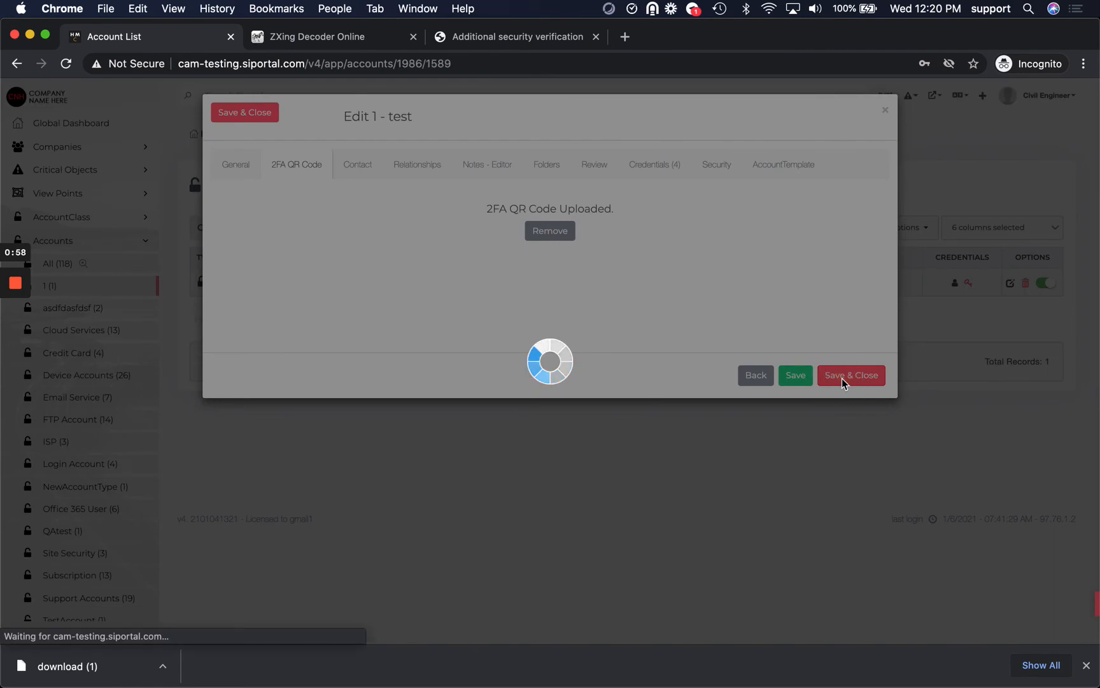
left_click(851, 375)
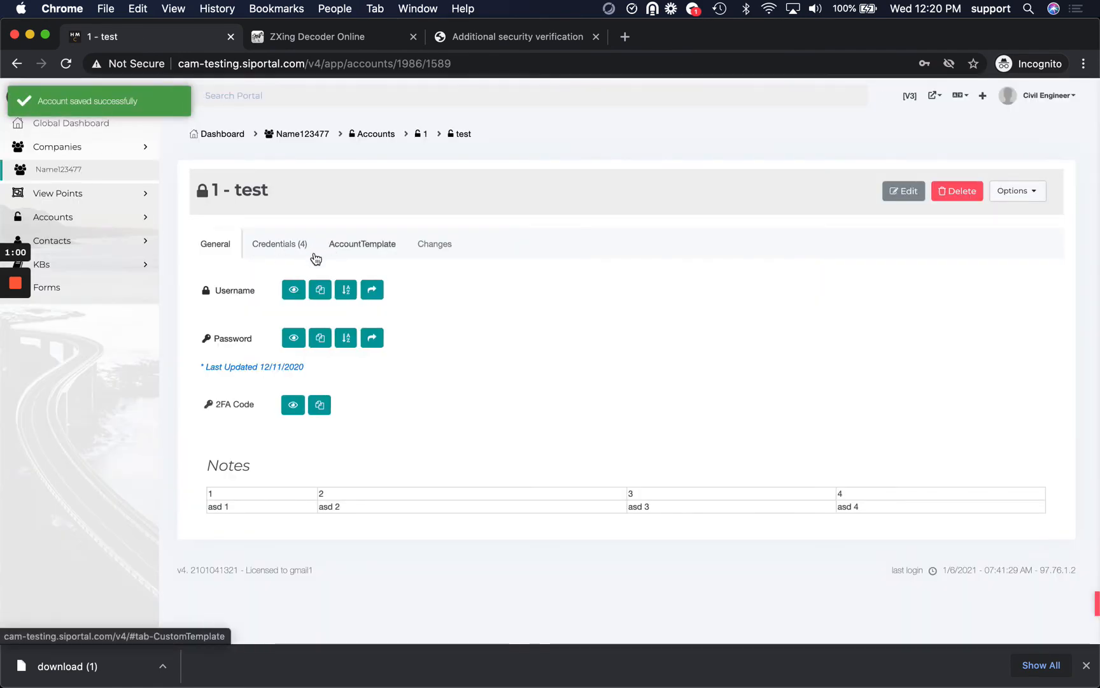